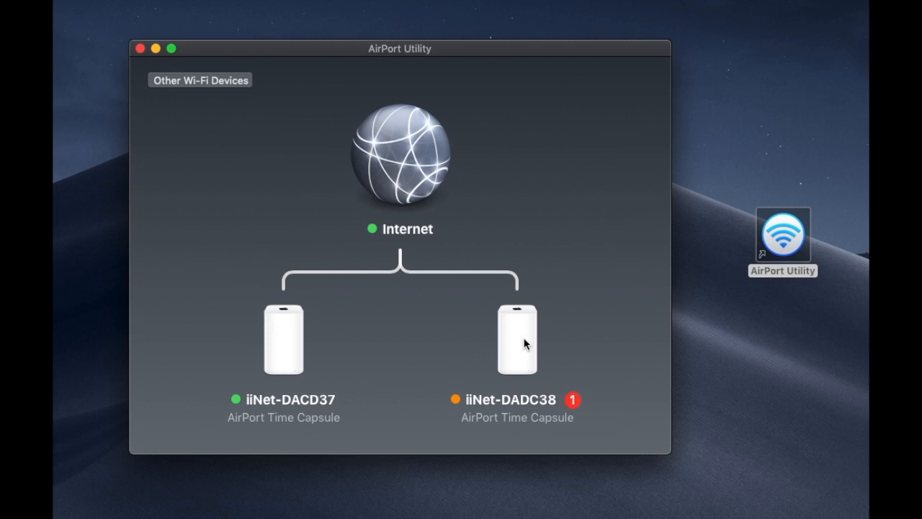
# Step: Select the iiNet-DADC38 Time Capsule in the network overview to see its disk-repair warning
pyautogui.click(517, 339)
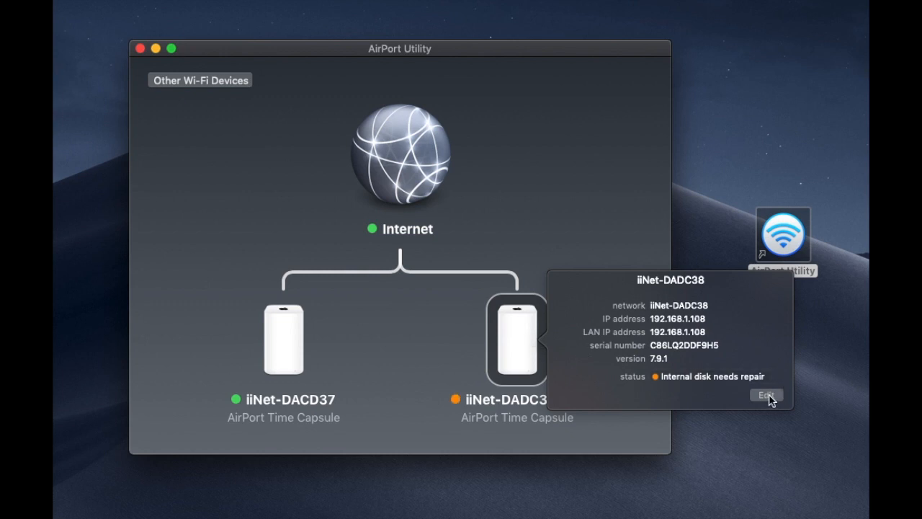
# Step: Edit iiNet-DADC38's settings and view the Disks tab with its AirPort Disk partition
pyautogui.click(765, 395)
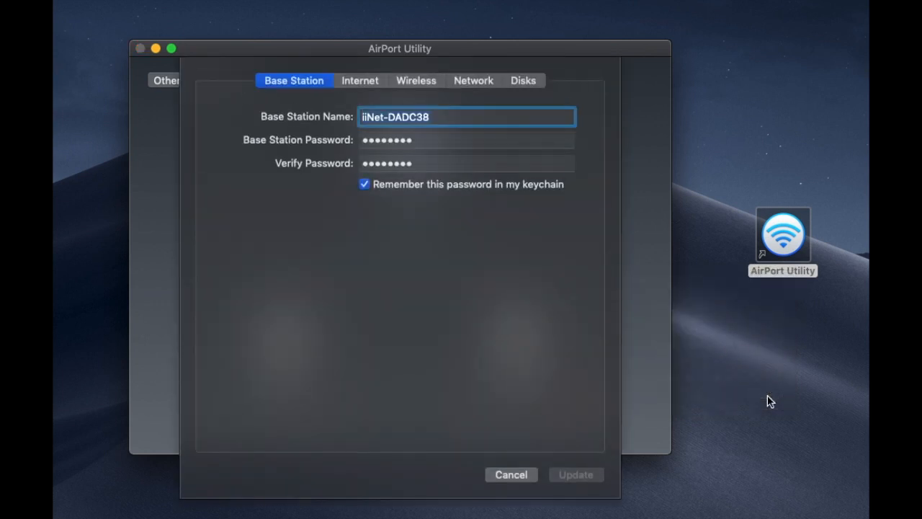
pyautogui.moveTo(583, 175)
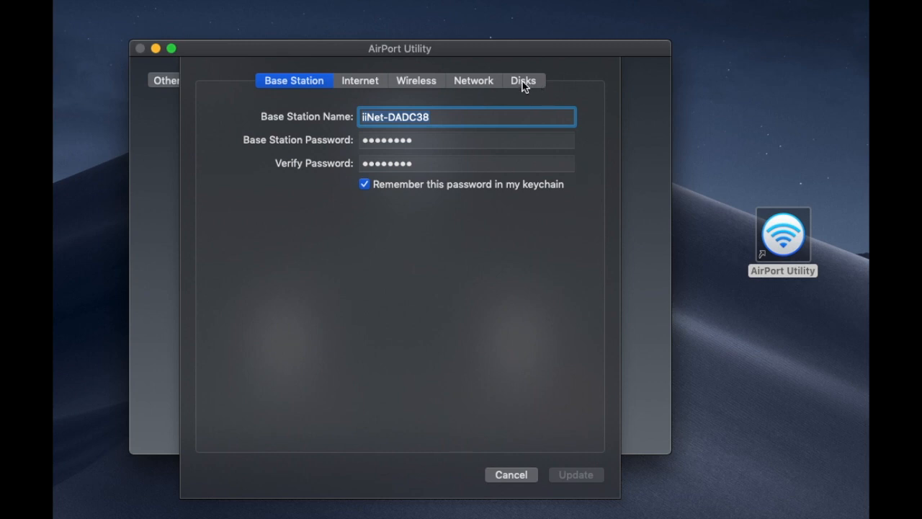
pyautogui.click(522, 80)
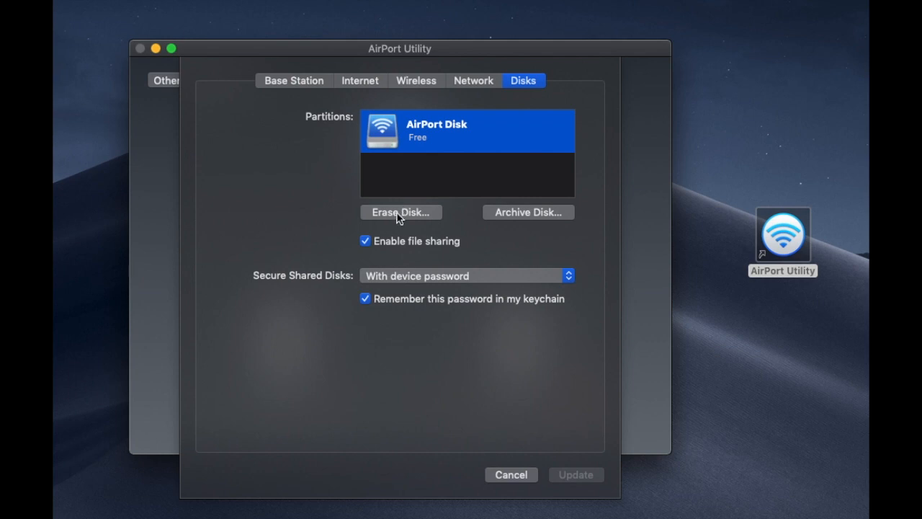
pyautogui.moveTo(413, 147)
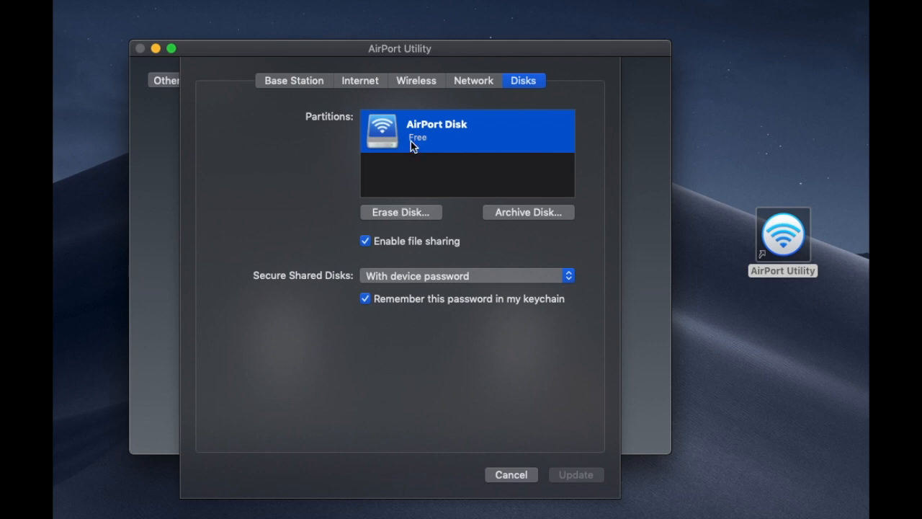
# Step: Begin erasing the AirPort Disk with Quick Erase (non-secure) as the security method
pyautogui.click(401, 212)
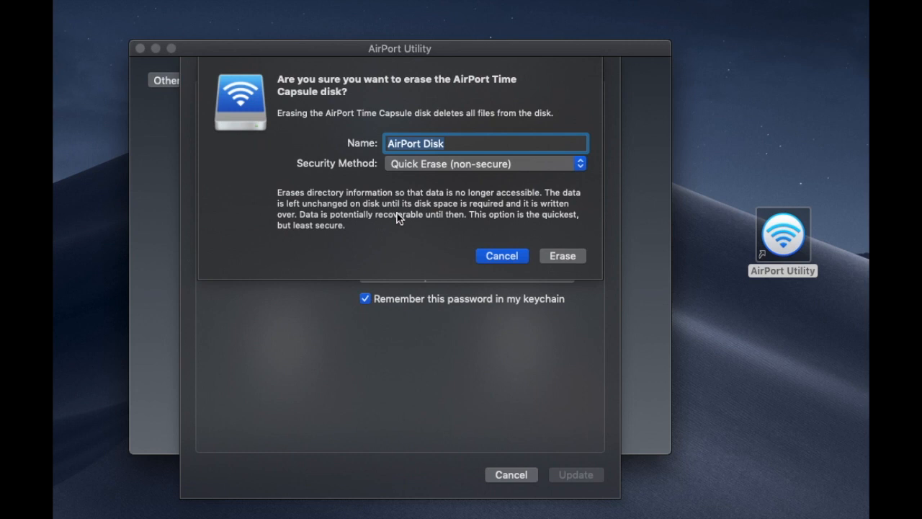
pyautogui.click(485, 164)
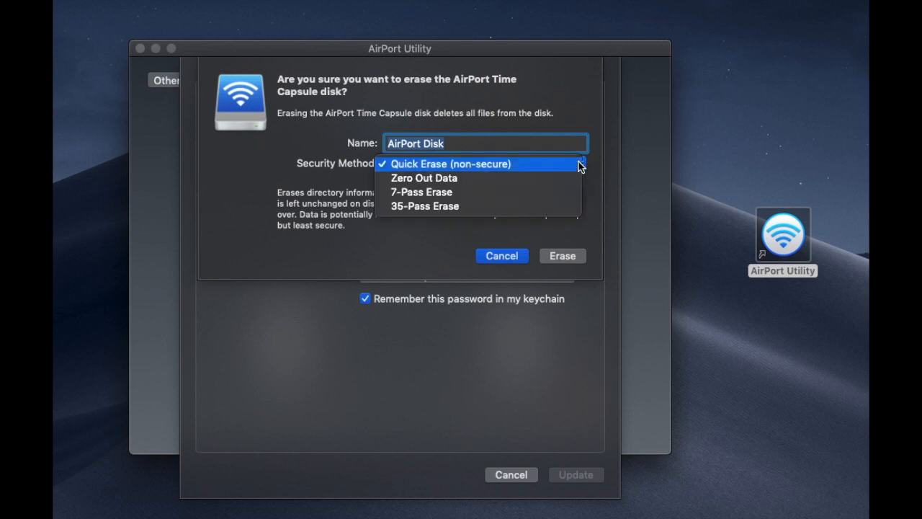
pyautogui.moveTo(486, 162)
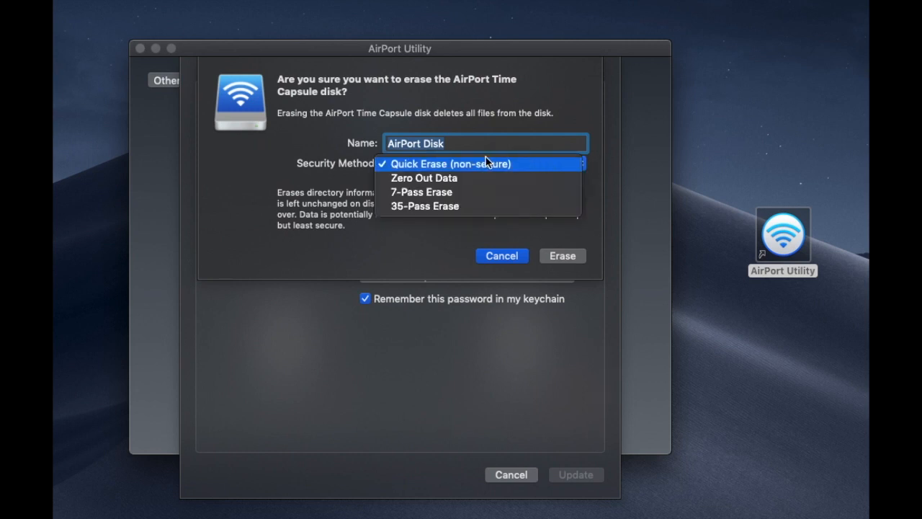
pyautogui.click(449, 164)
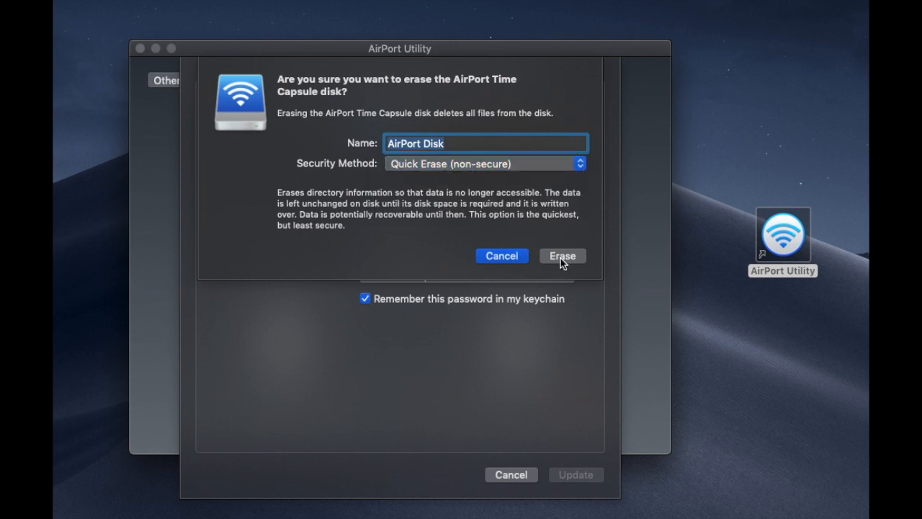
# Step: Confirm the disk erase, accept the data-loss warning, and return to the network overview
pyautogui.click(562, 256)
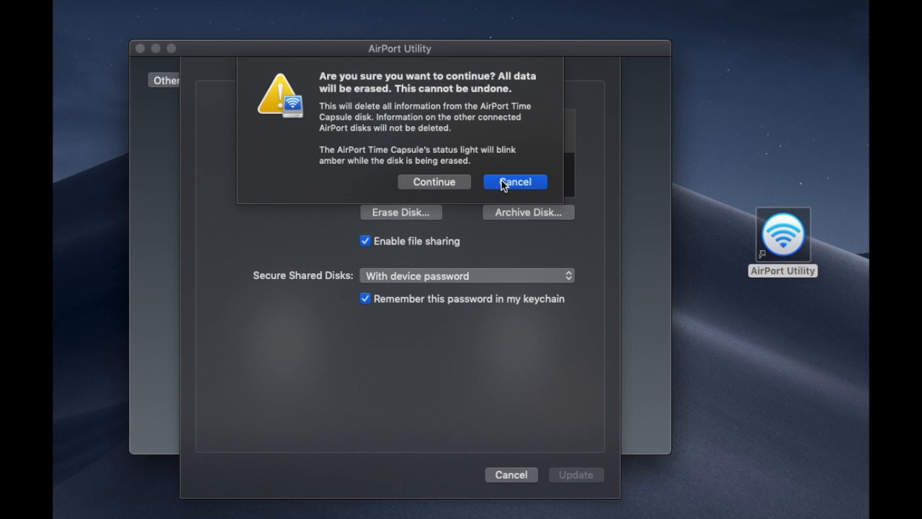
pyautogui.click(515, 181)
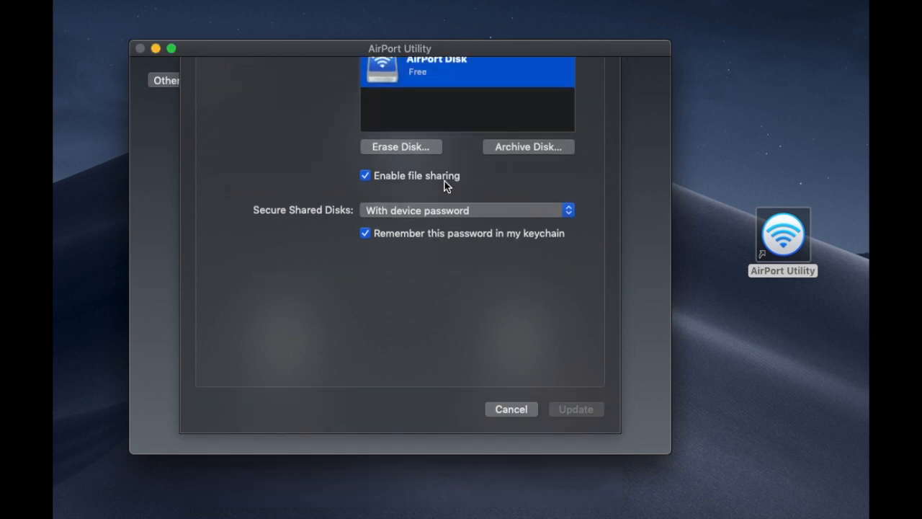
pyautogui.click(511, 409)
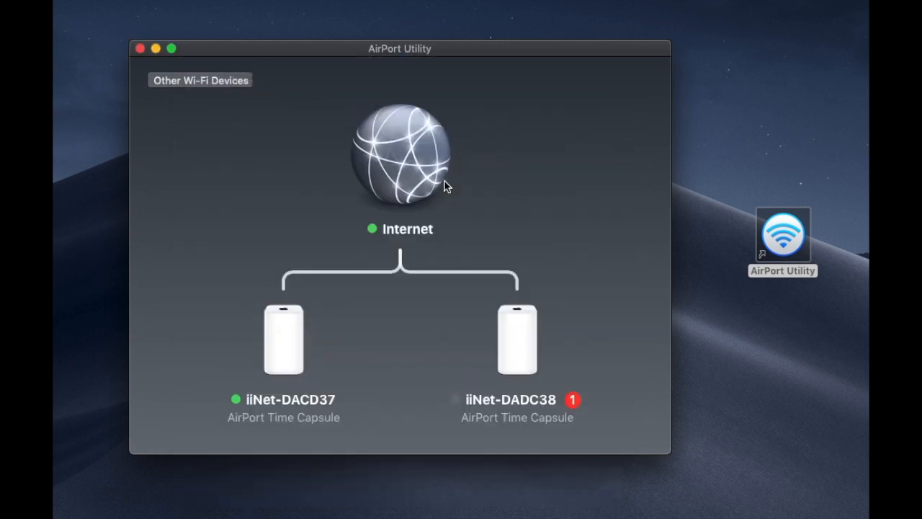